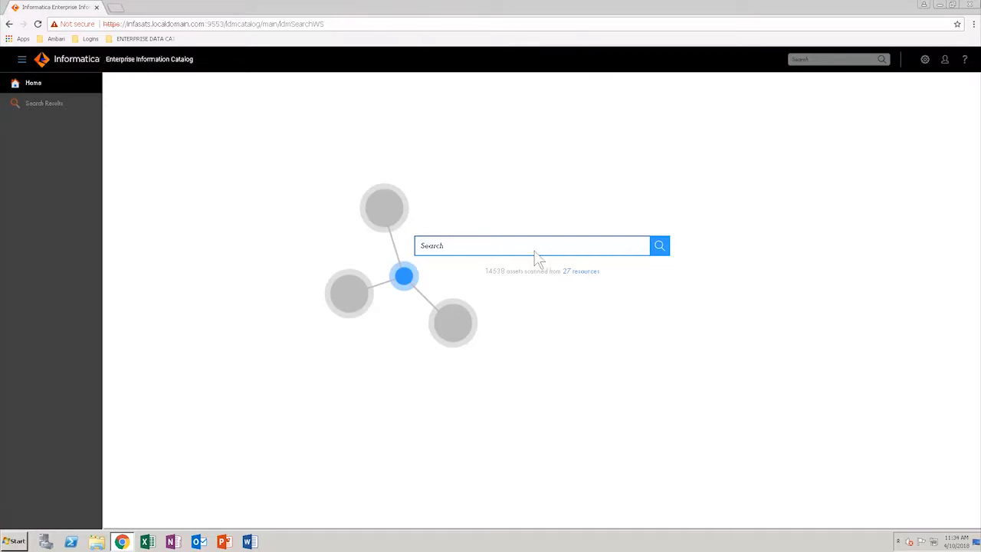
# Step: Enter the keyword sales_global in the home search so the SALES_GLOBAL suggestion appears
pyautogui.write('sales_global')
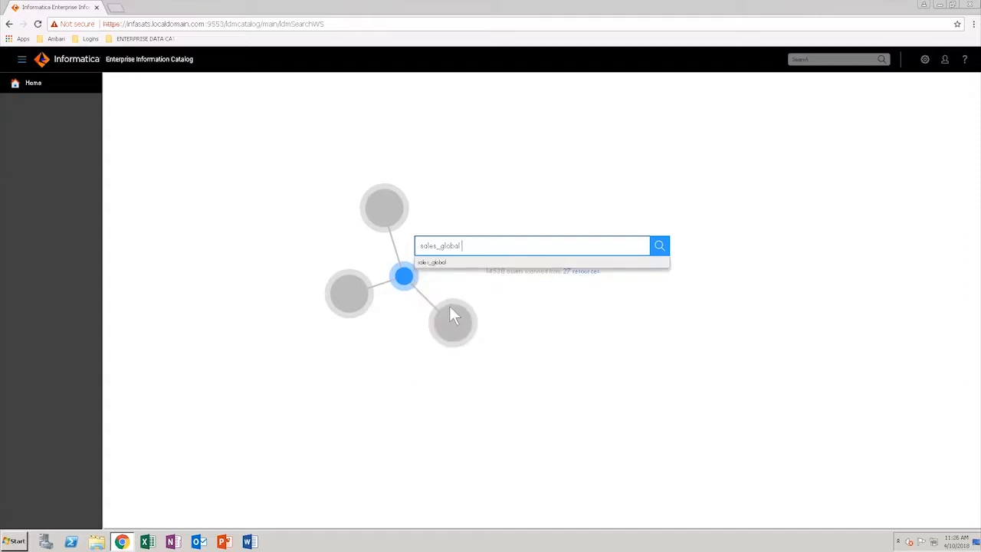
pyautogui.moveTo(487, 268)
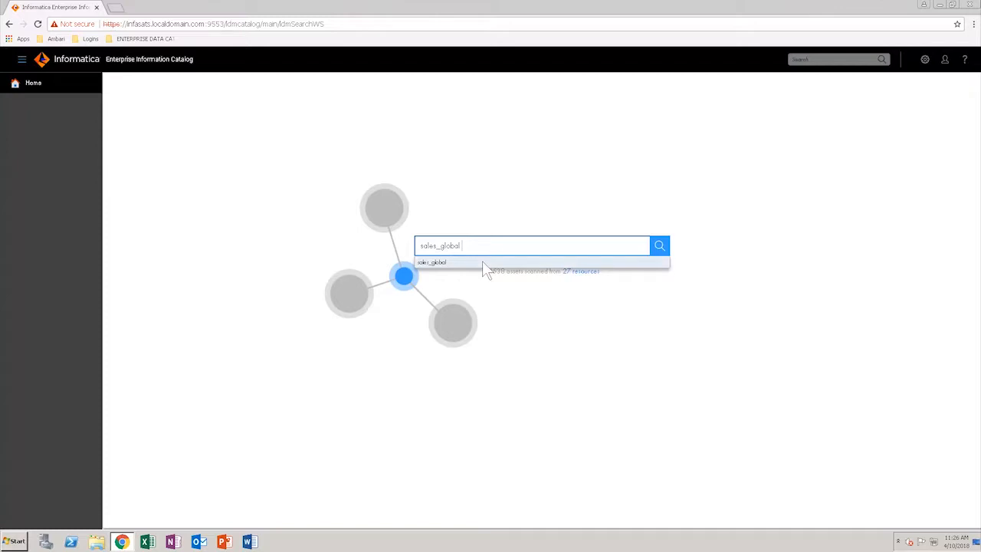
# Step: Run the sales_global search and view the SALES_GLOBAL table's column profiling details
pyautogui.click(659, 245)
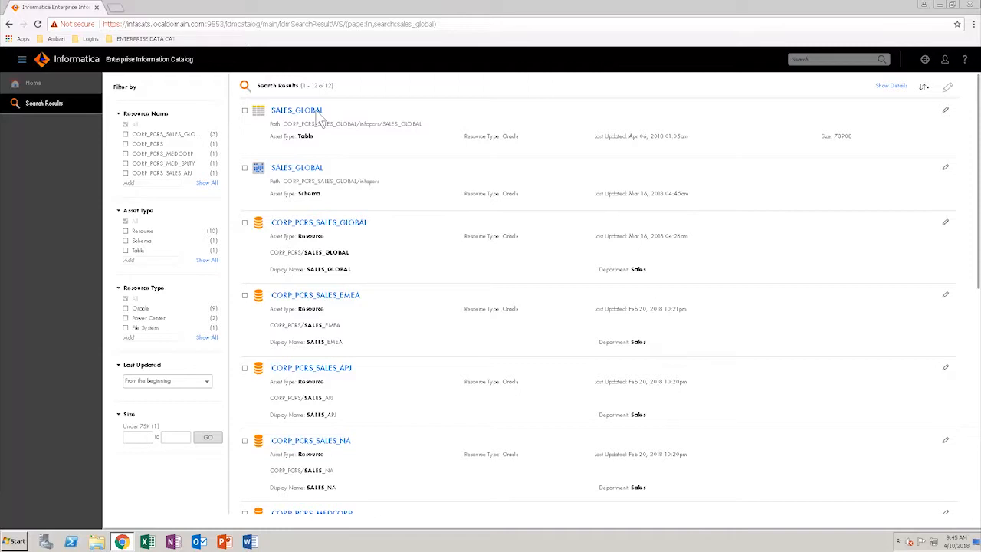
pyautogui.click(297, 111)
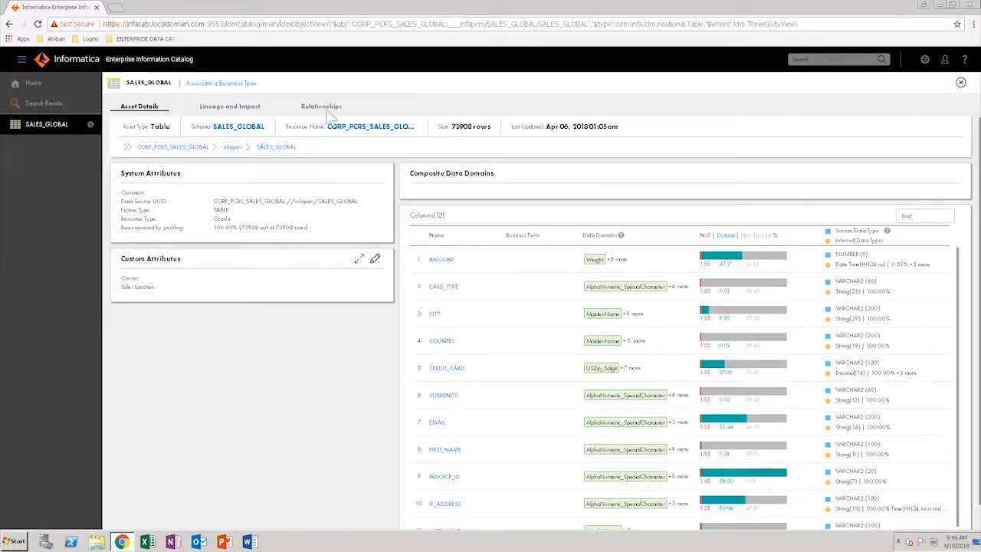
pyautogui.moveTo(411, 113)
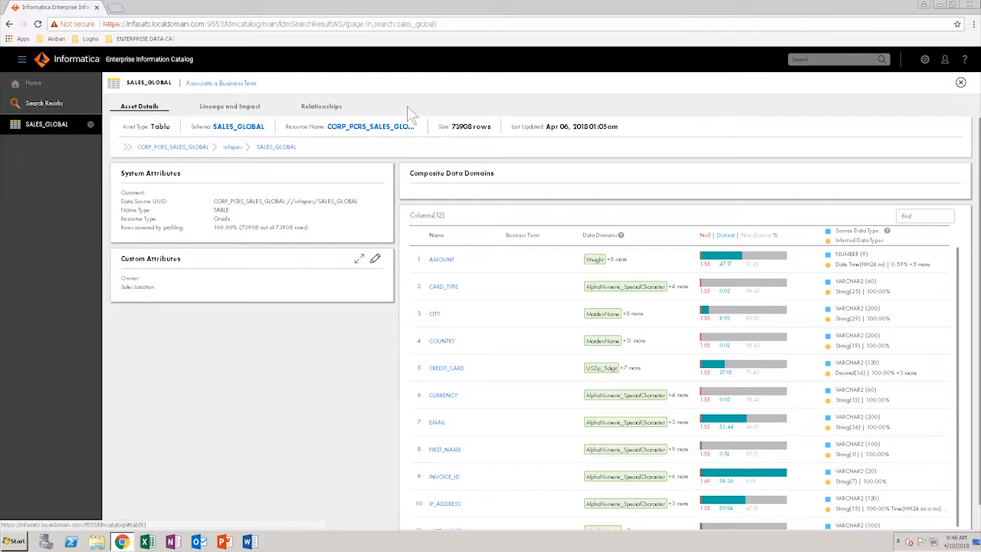
pyautogui.moveTo(55, 86)
pyautogui.write('sales_gl*')
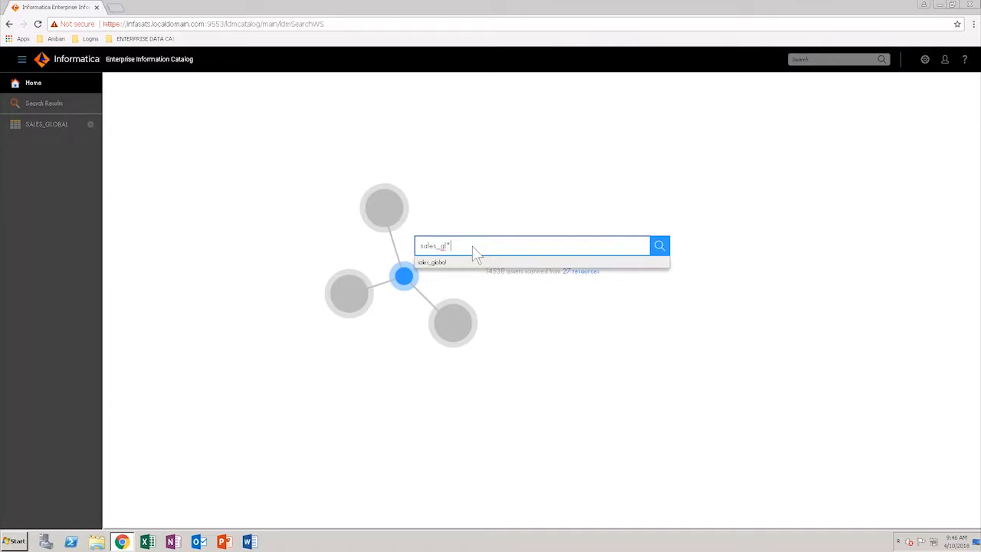
# Step: Search sales_gl* so only the SALES_GLOBAL table and schema are returned
pyautogui.click(659, 245)
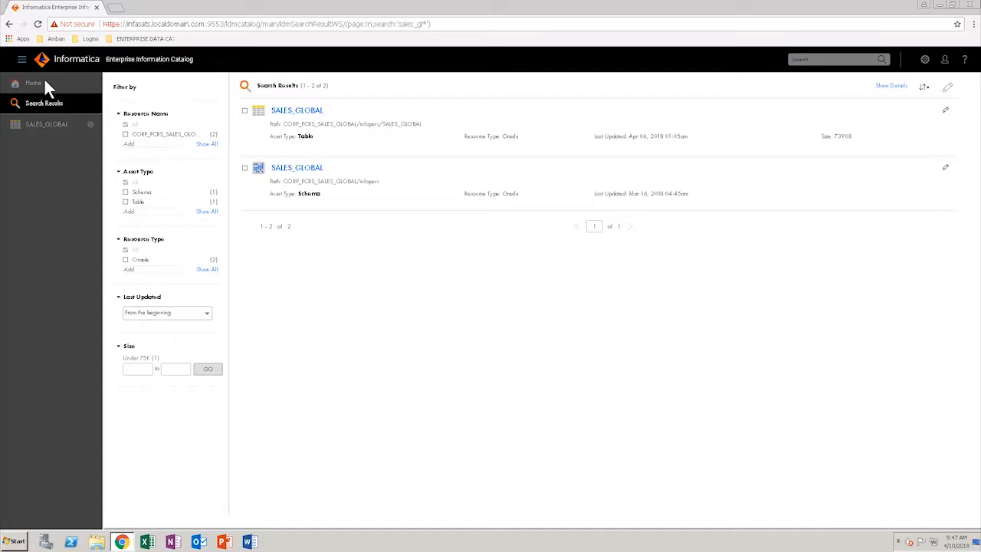
# Step: From Home, search the broad keyword sales, listing about twenty mixed Sales/Salem results
pyautogui.click(34, 83)
pyautogui.write('sales')
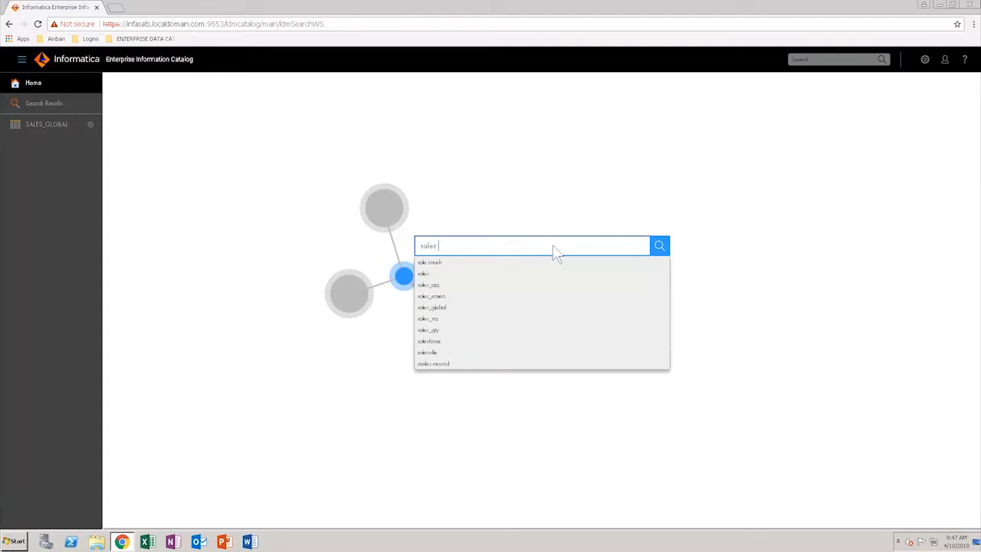
pyautogui.click(659, 245)
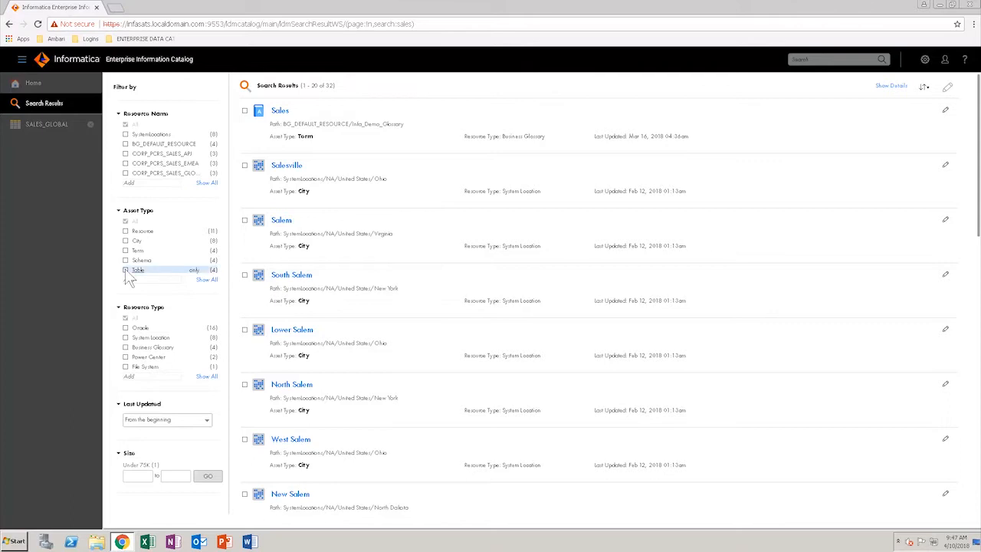
# Step: Filter by Asset Type Table and the SALES_GLOBAL resource, leaving the single SALES_GLOBAL table
pyautogui.click(125, 269)
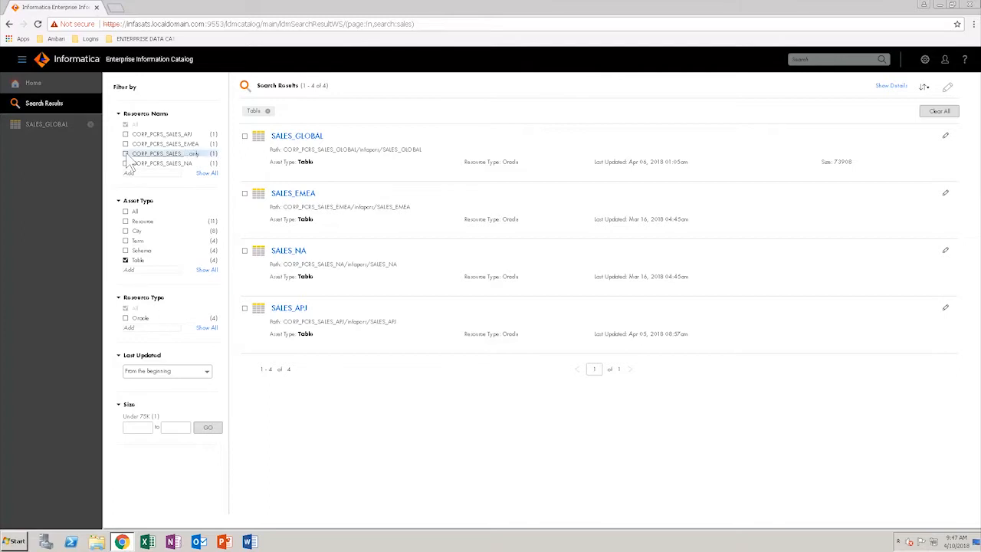
pyautogui.click(126, 154)
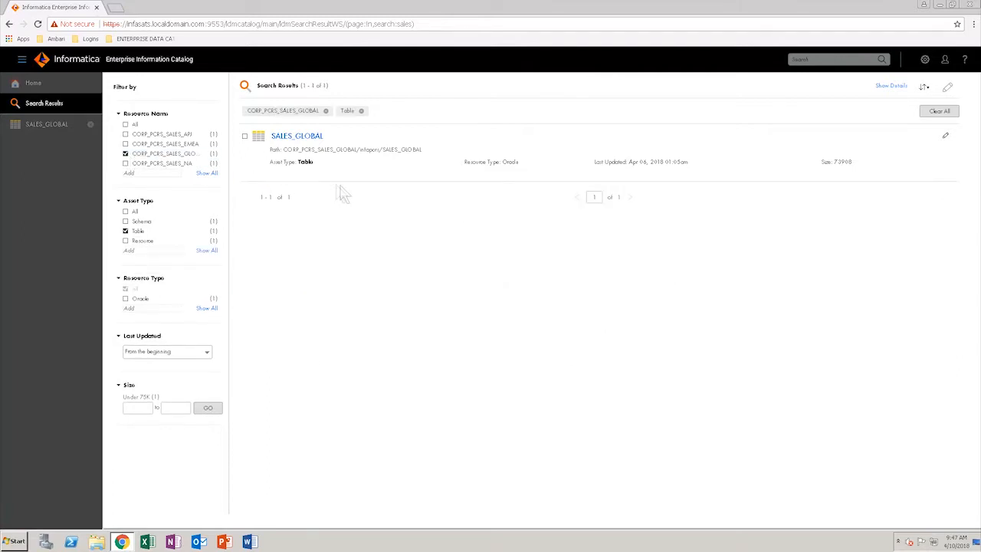
pyautogui.moveTo(389, 200)
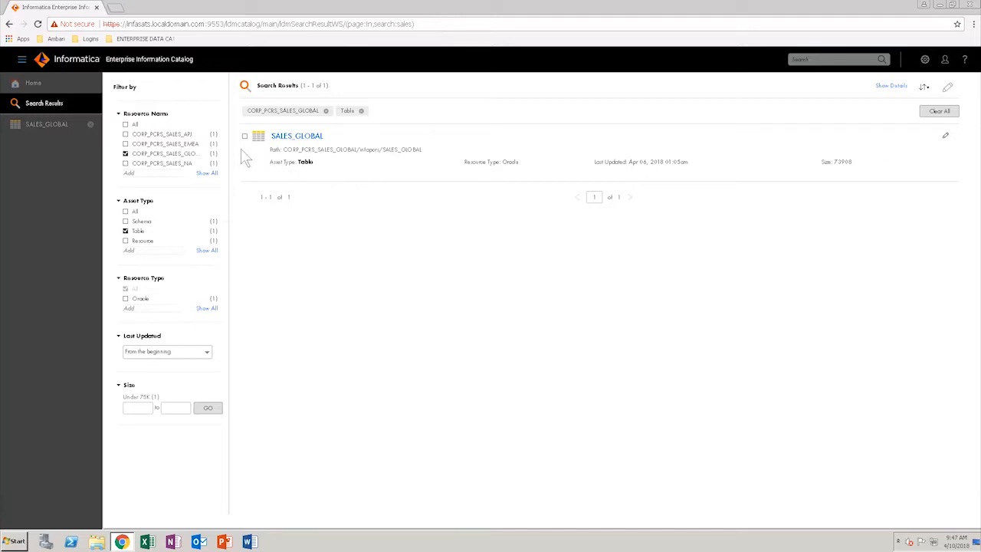
pyautogui.moveTo(30, 84)
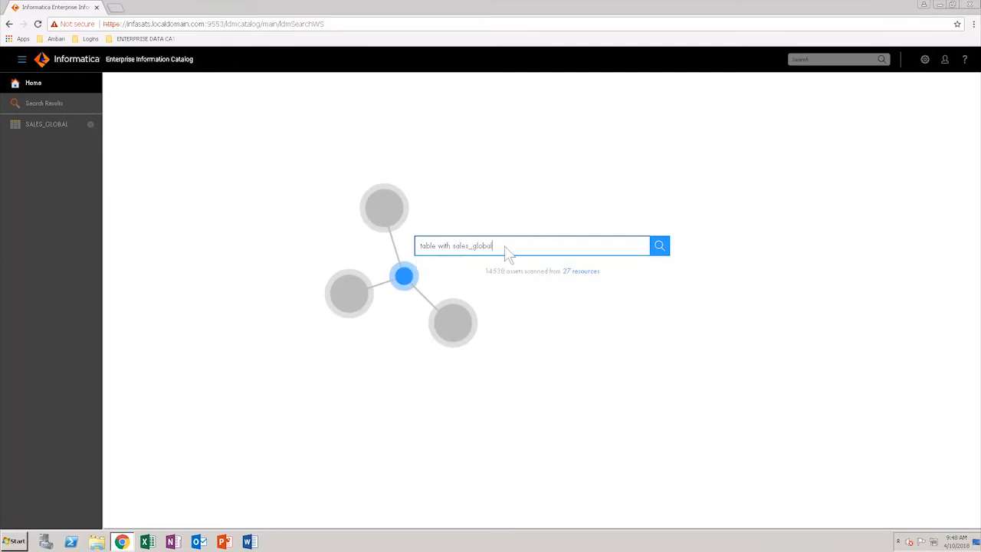
# Step: Search "table with sales_global" to return the SALES_GLOBAL table directly
pyautogui.click(659, 246)
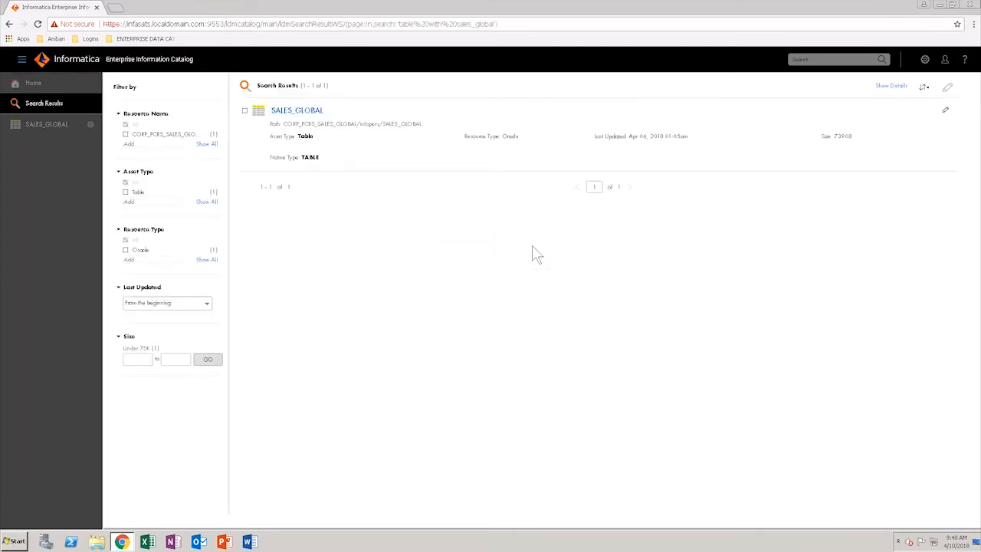